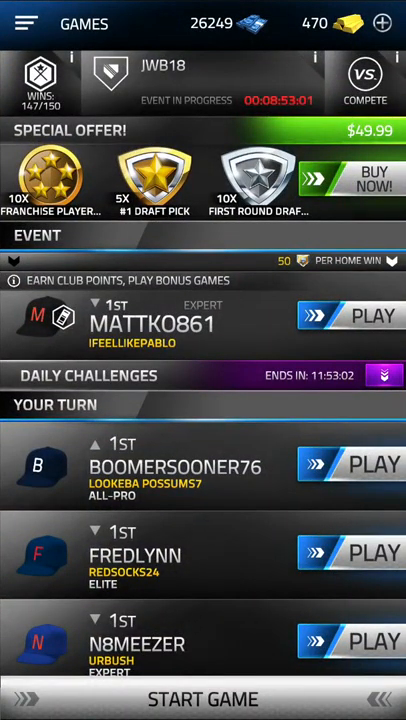
Navigate to the Clubs section to reach the club events participation page.
left_click(28, 24)
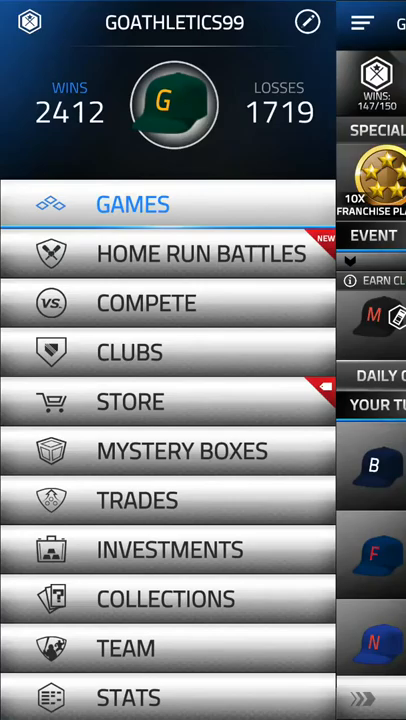
left_click(128, 352)
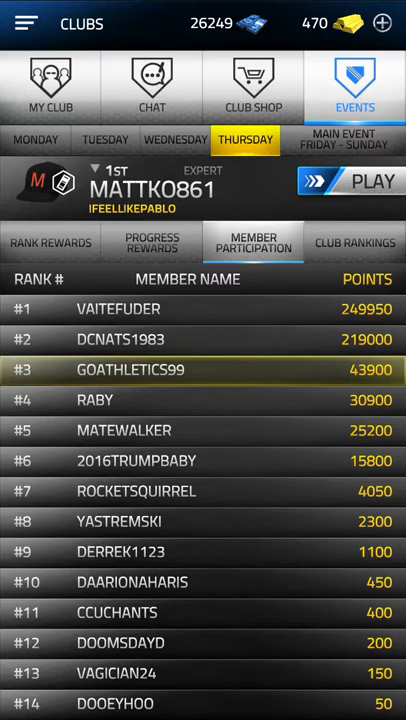
left_click(356, 244)
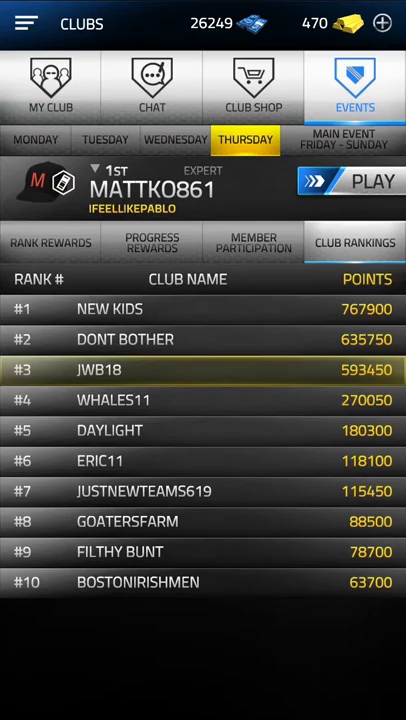
left_click(24, 24)
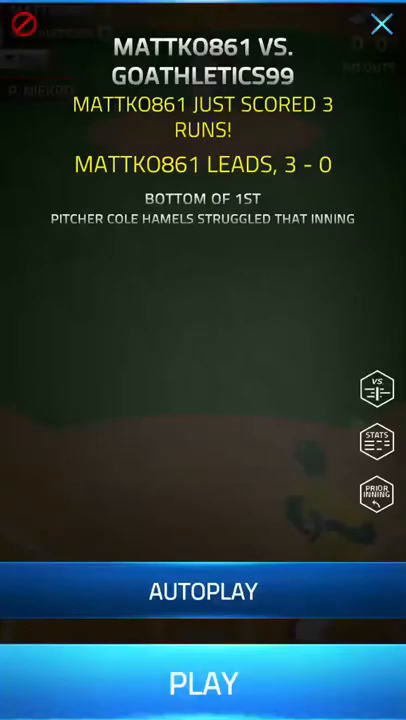
Start the match, continue past the batter card, and play until the box score shows.
left_click(204, 684)
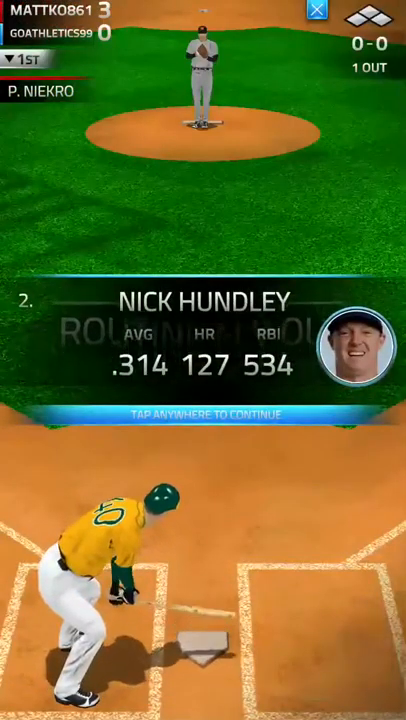
left_click(204, 412)
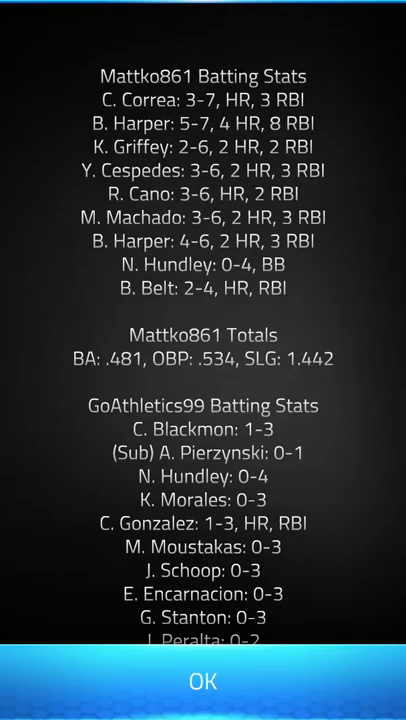
Scroll through both teams' batting and pitching stats, then close the box score with OK.
scroll("down", 3)
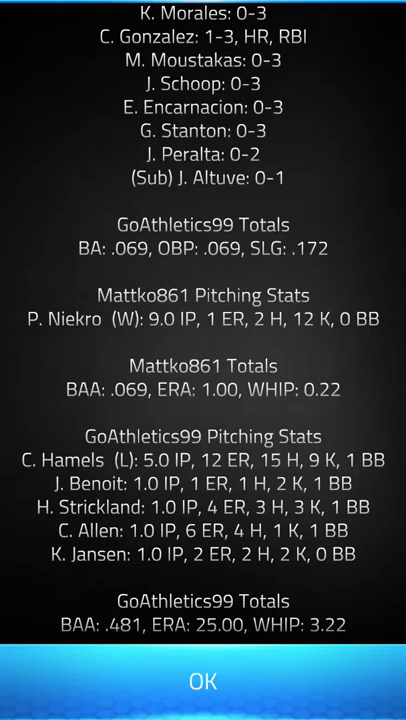
scroll("down", 3)
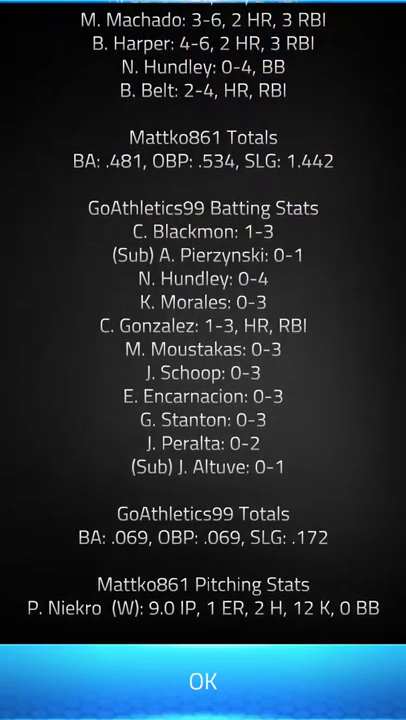
scroll("down", 3)
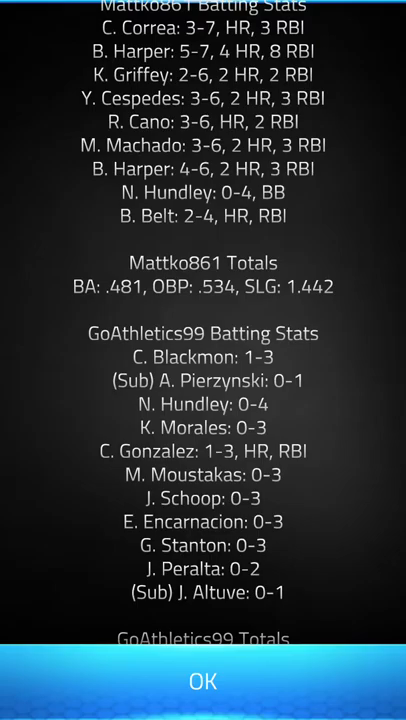
left_click(204, 684)
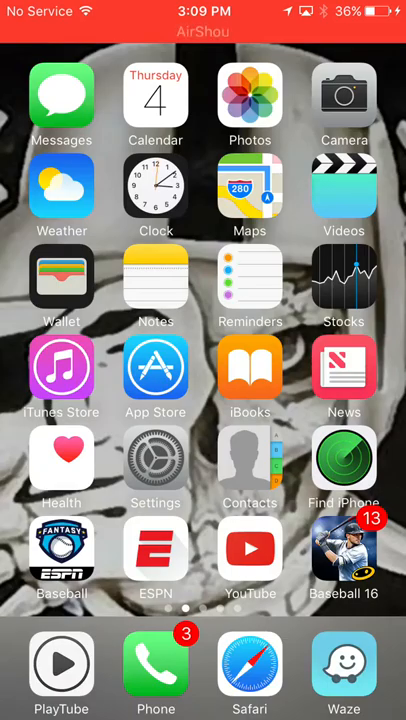
Swipe to the last home screen page and launch AirShou showing the active recording.
scroll("left", 3)
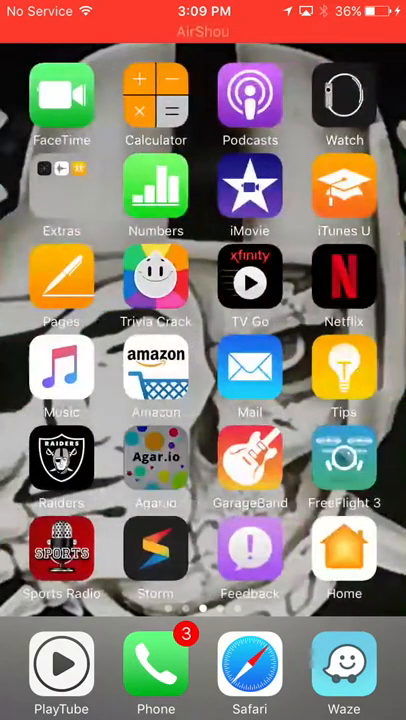
scroll("left", 3)
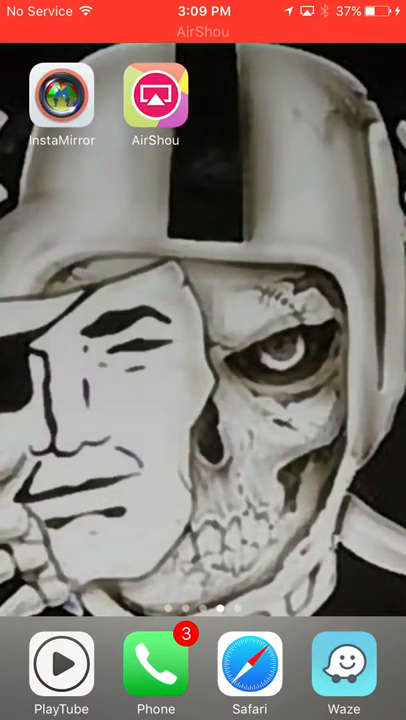
left_click(156, 96)
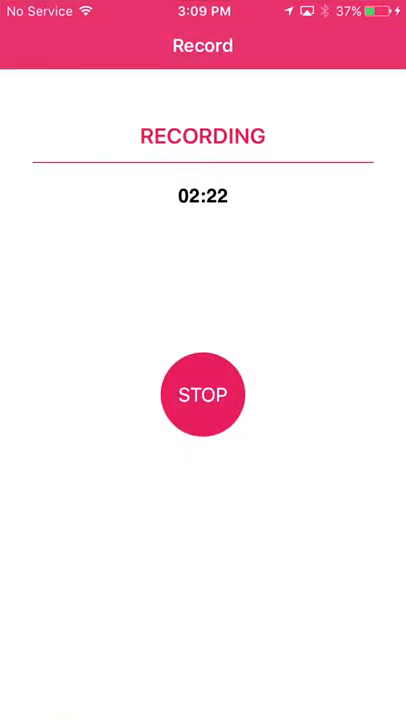